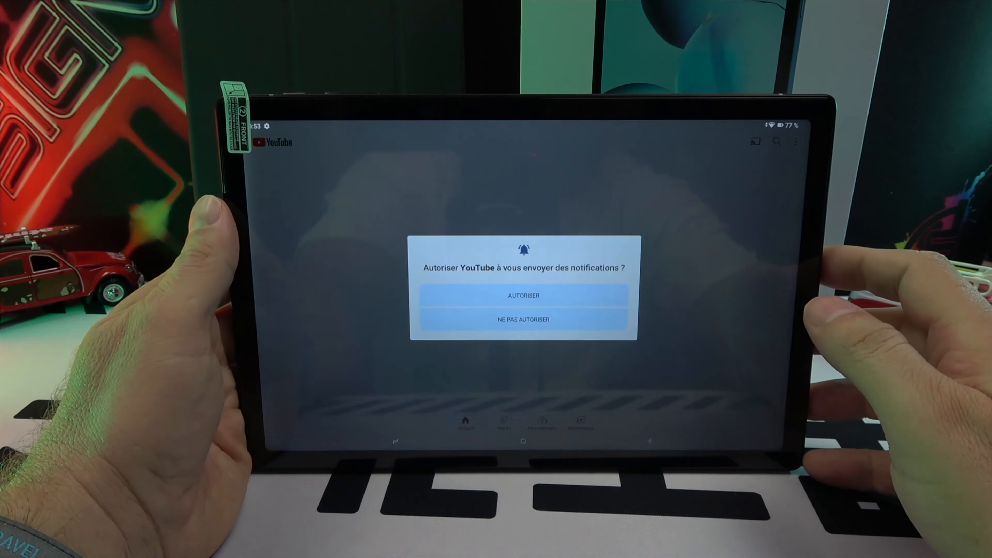
- Answer the notifications prompt, search 'glg reviews', and start the GLG reviews channel's Recoverit video
{"action": "left_click", "coordinate": [524, 319]}
{"action": "type", "text": "g"}
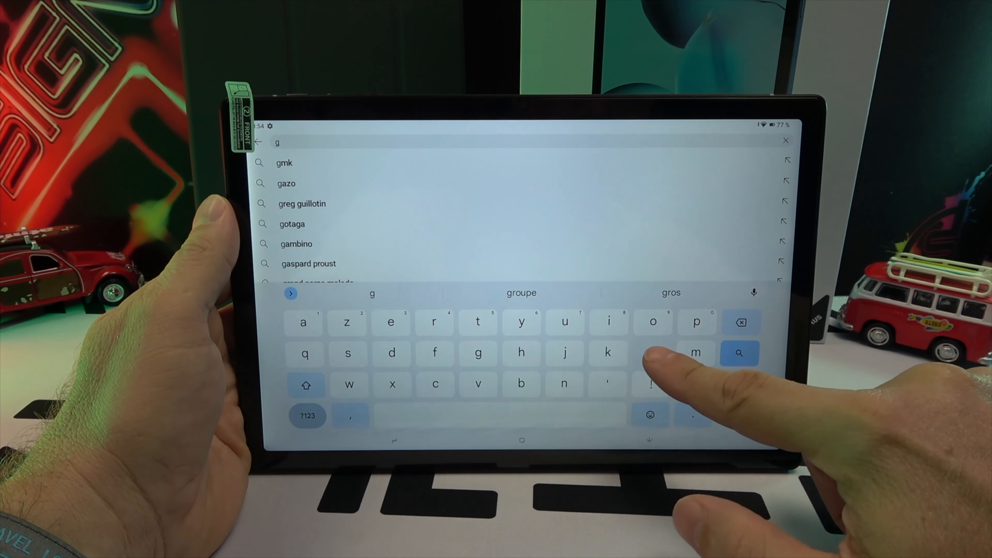
{"action": "left_click", "coordinate": [739, 353]}
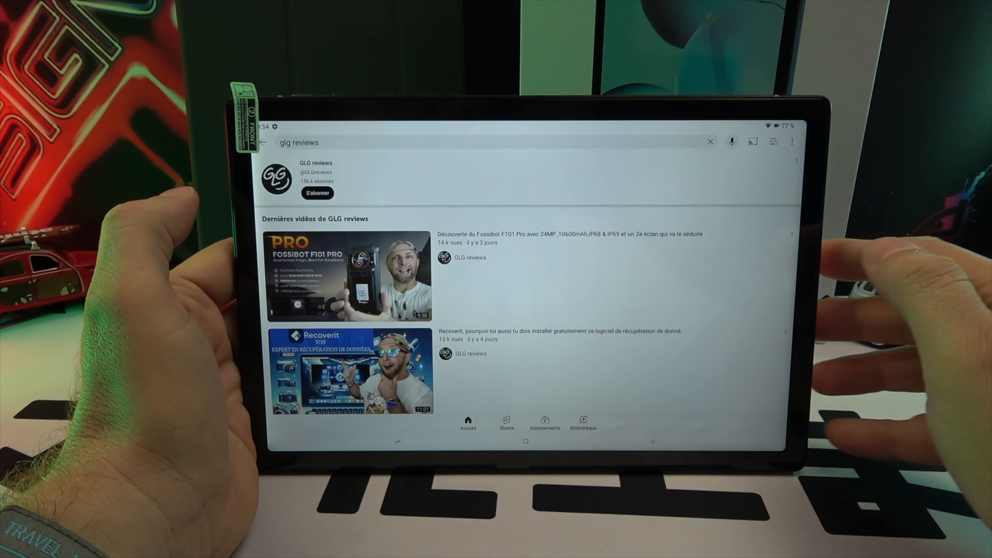
{"action": "left_click", "coordinate": [349, 371]}
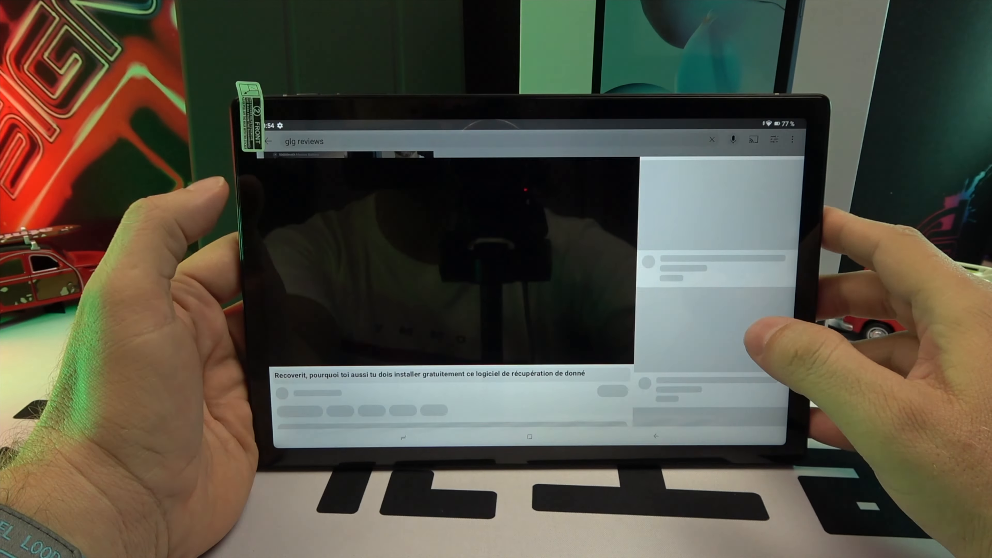